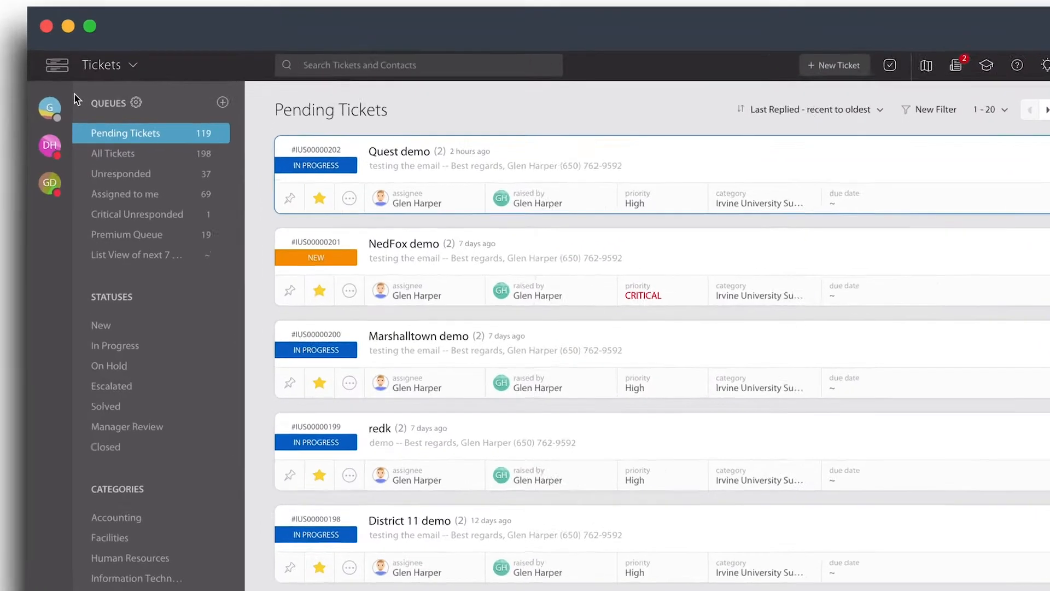
- Go from the Tickets navigation menu to Work Schedules under Automate
click(109, 65)
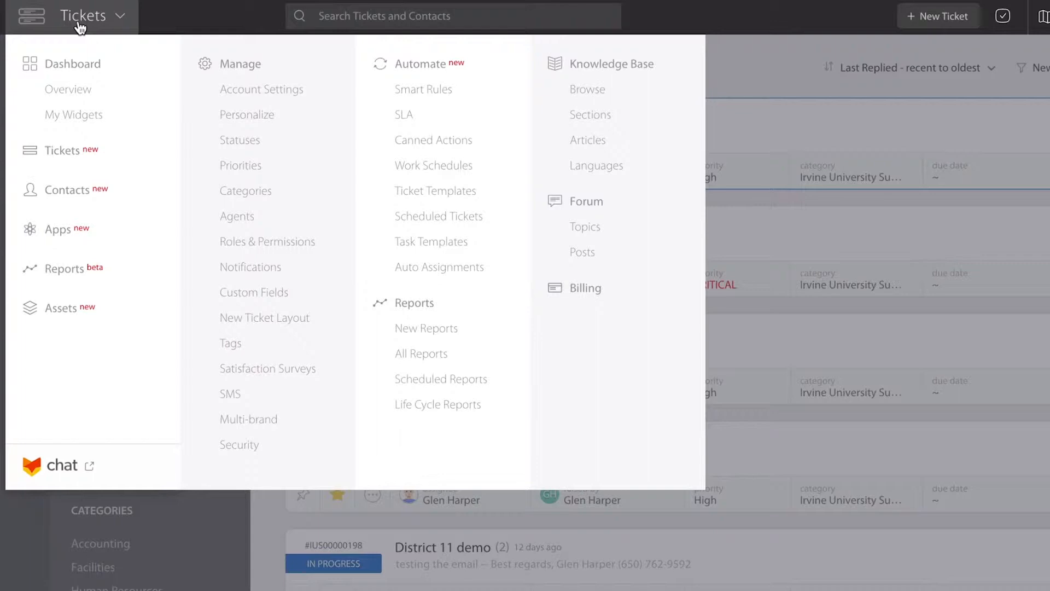
mouse_move(359, 80)
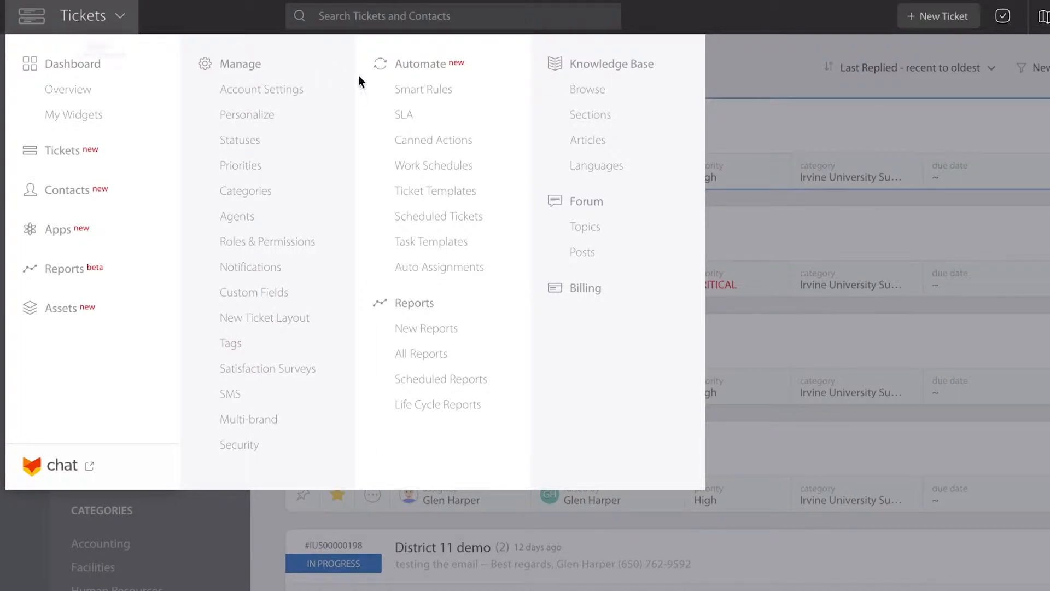
mouse_move(432, 133)
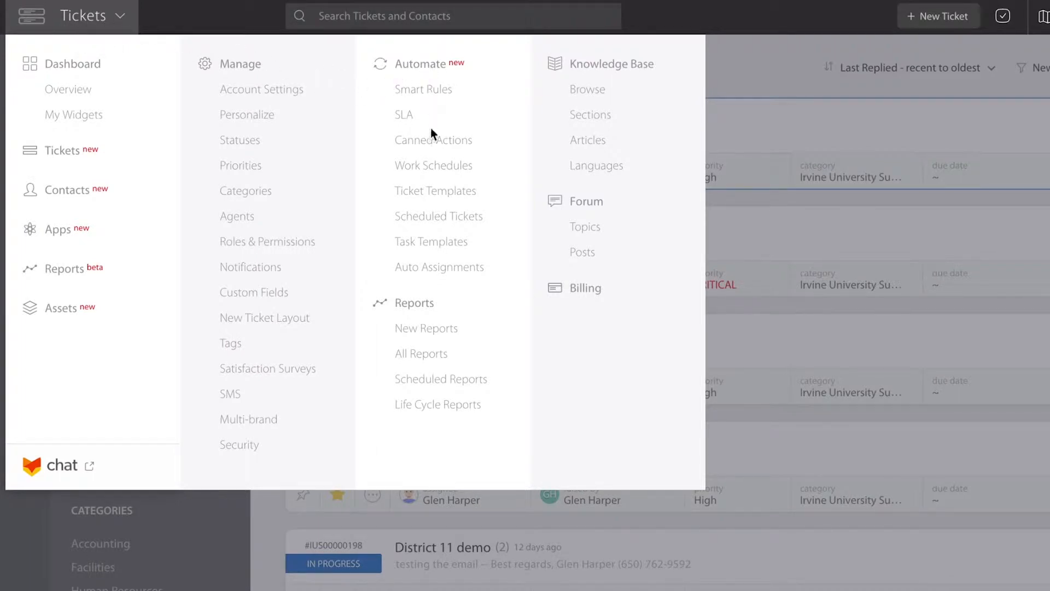
click(433, 165)
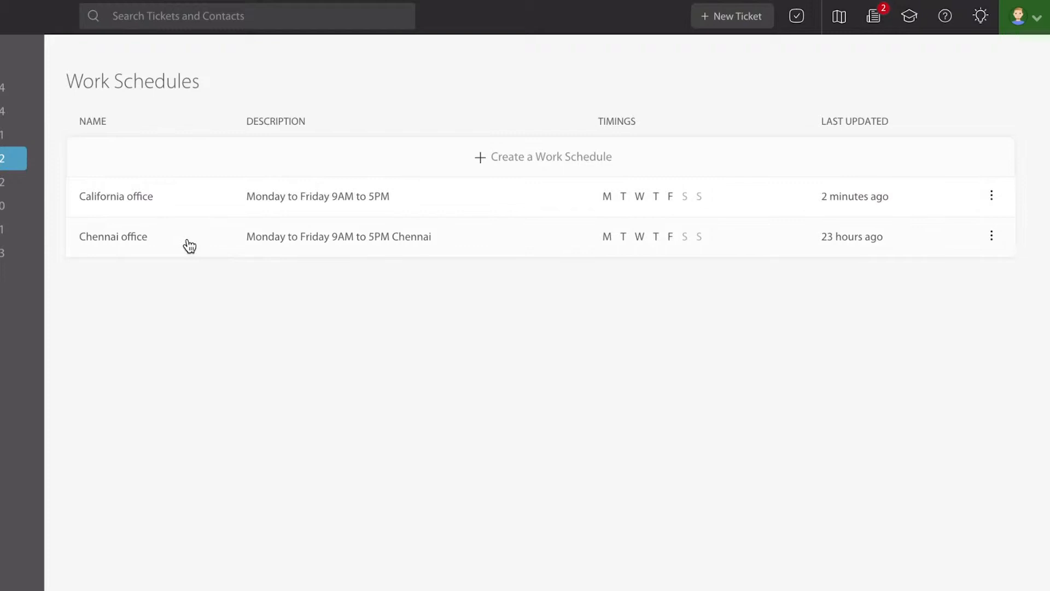
mouse_move(523, 161)
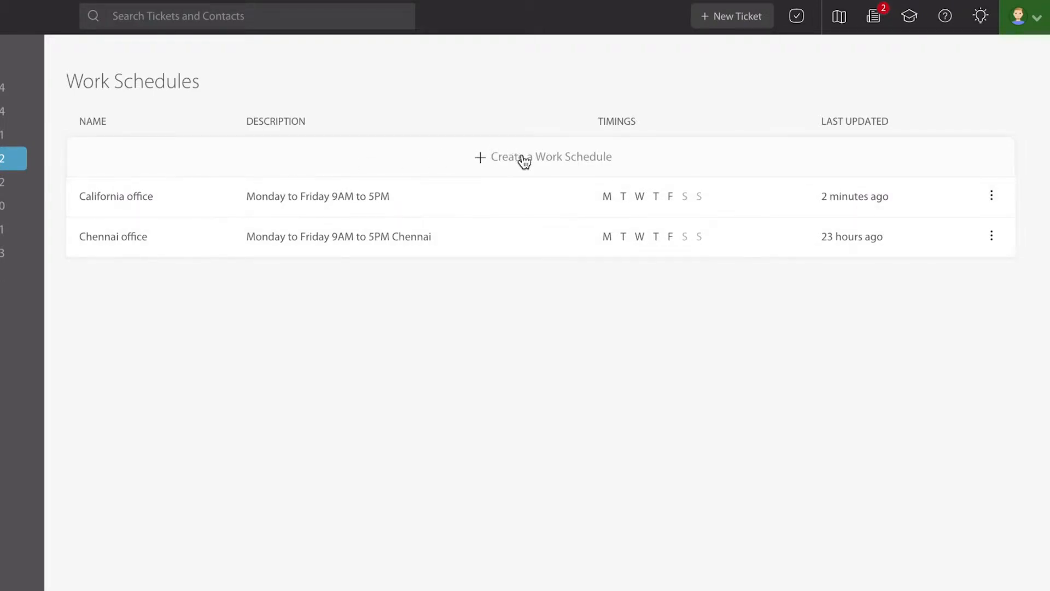
- Start a new schedule, adding Saturday 09:00–12:00 to the Monday–Friday 09:00–17:00 hours
click(542, 155)
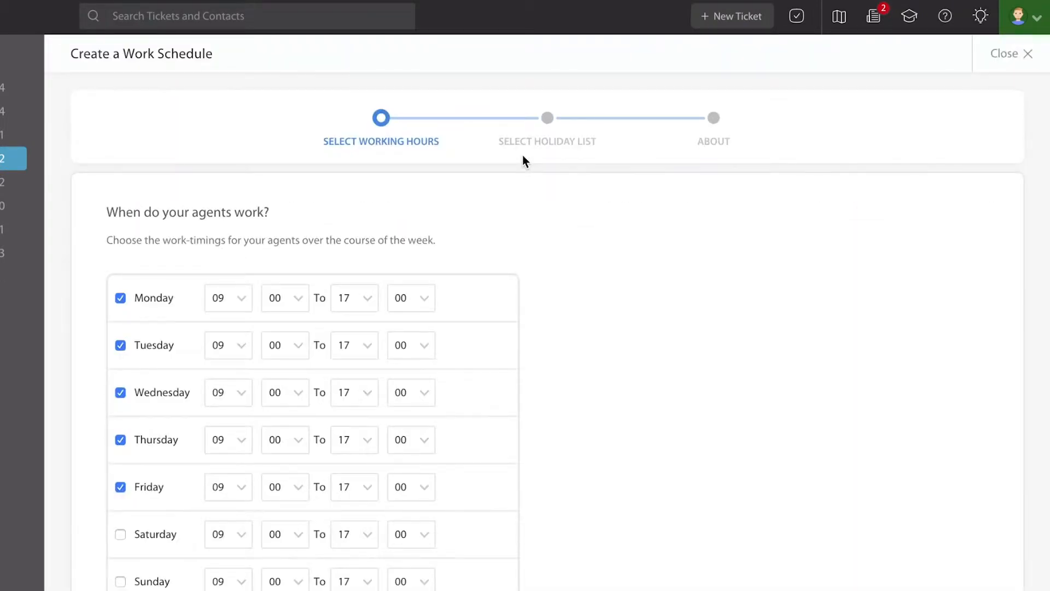
scroll(down, 3)
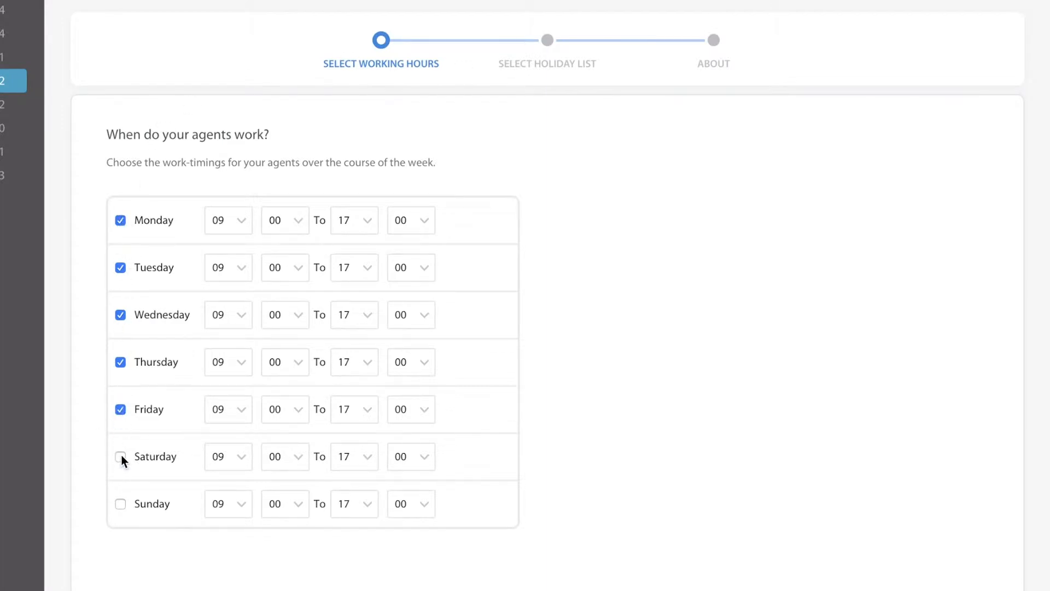
click(120, 456)
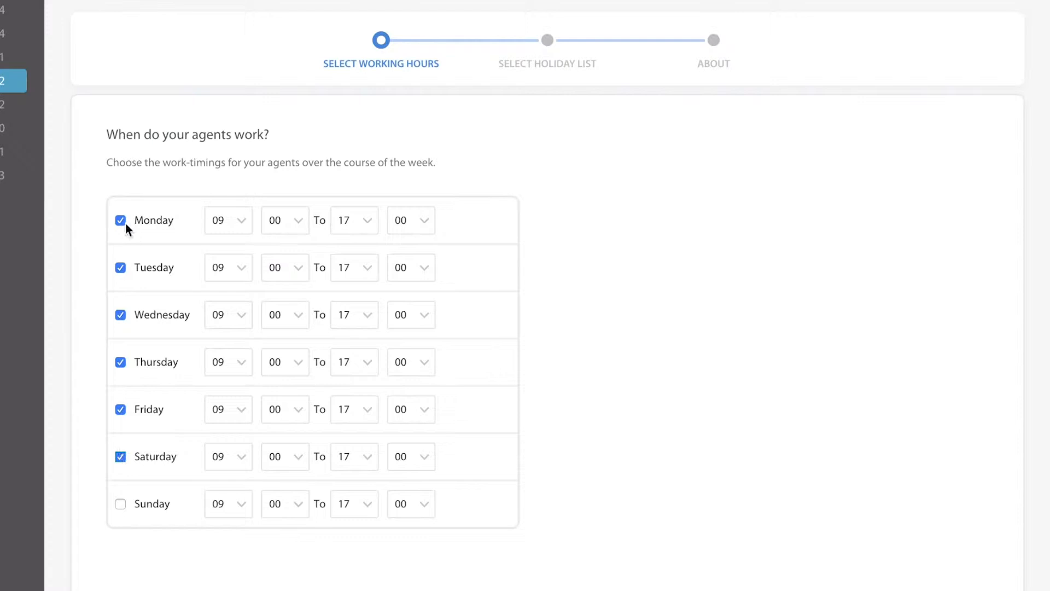
click(121, 268)
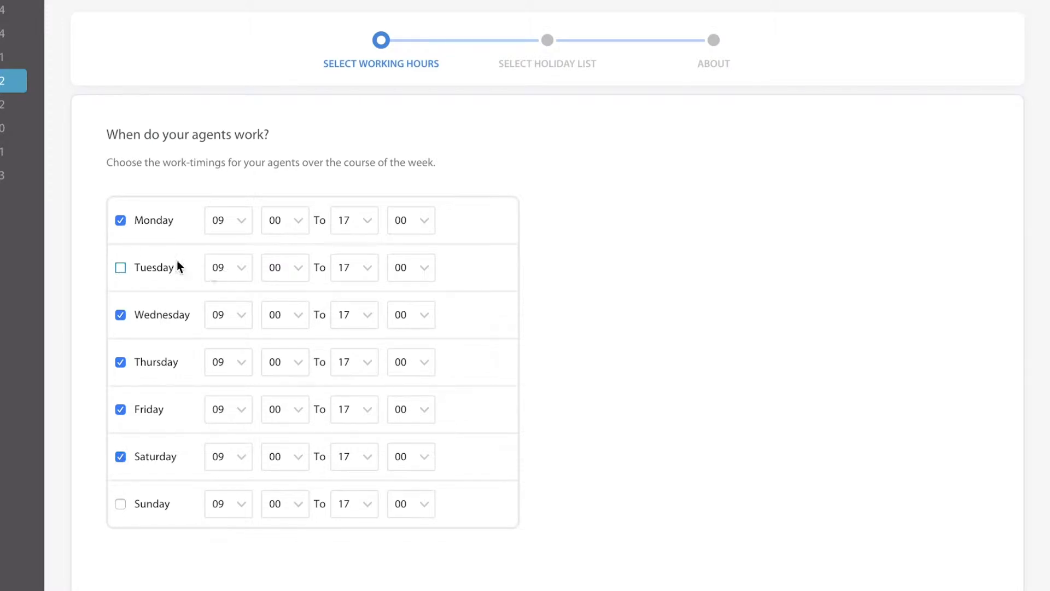
click(120, 266)
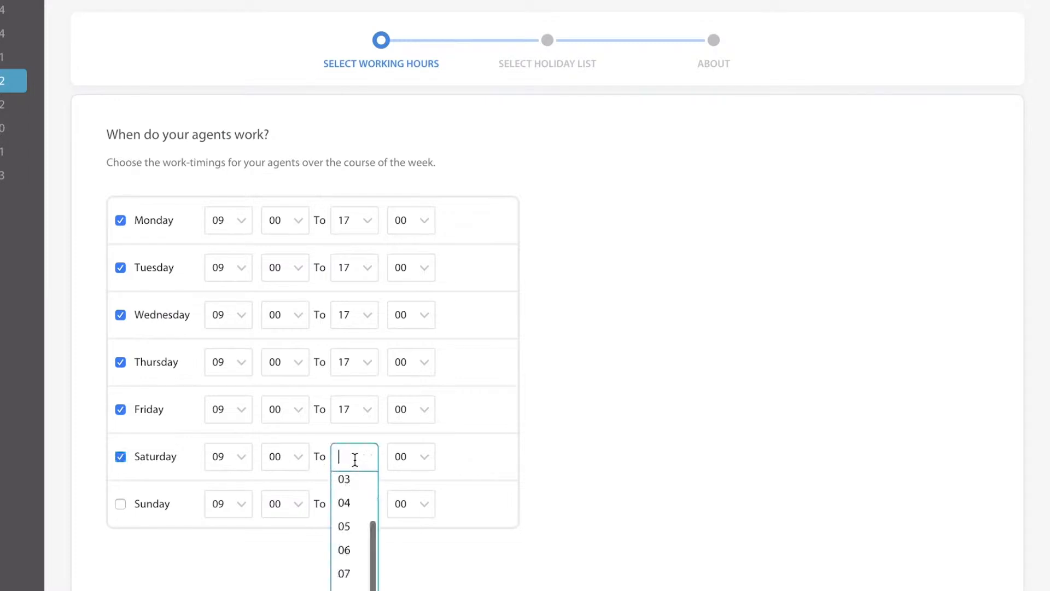
scroll(down, 3)
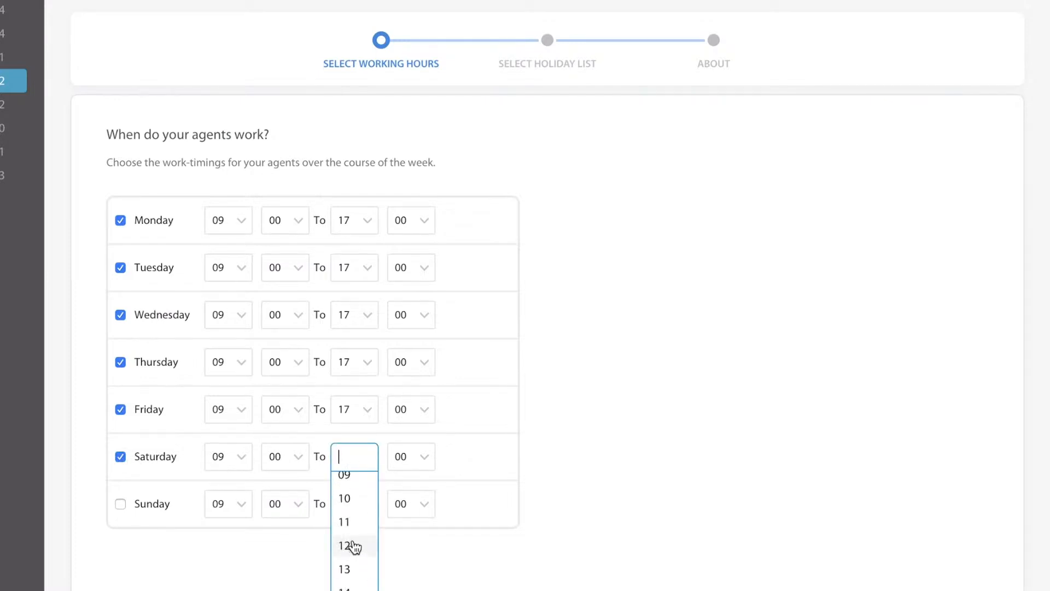
click(344, 546)
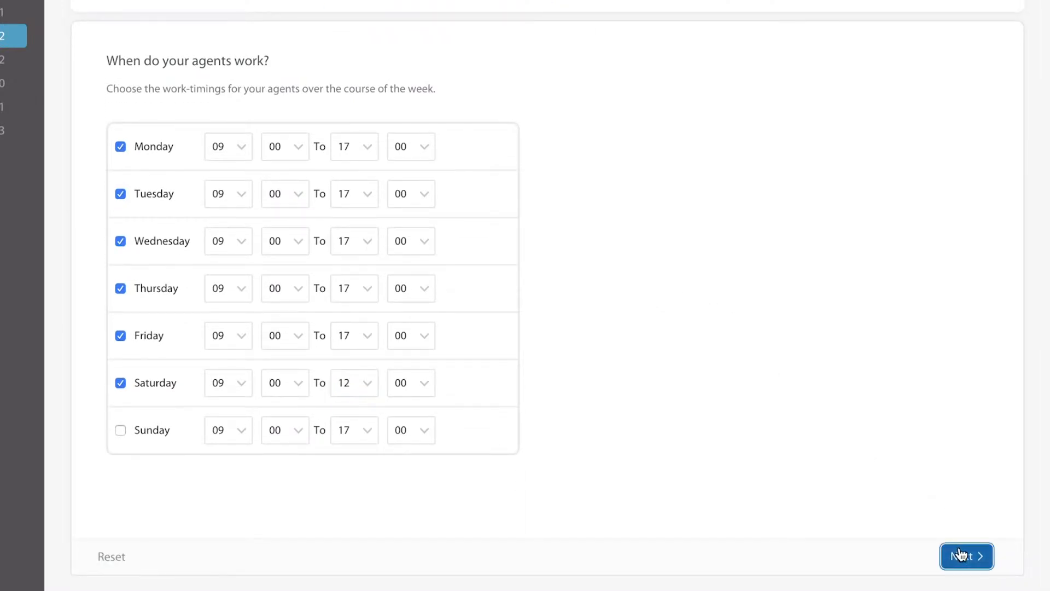
- Add a holiday named Thanksgiving dated Nov 22, 2018
click(965, 556)
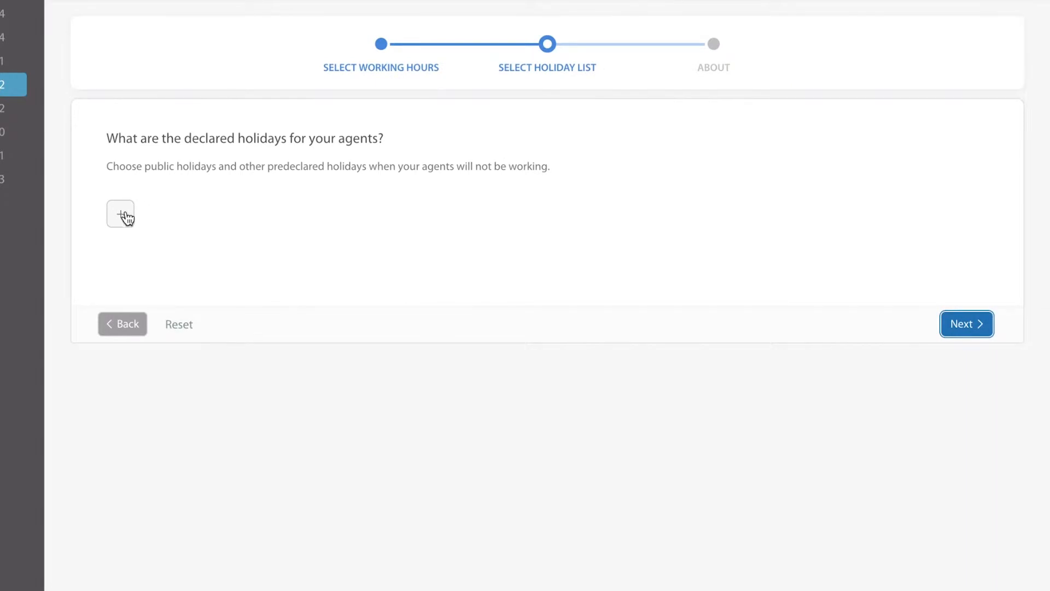
click(120, 213)
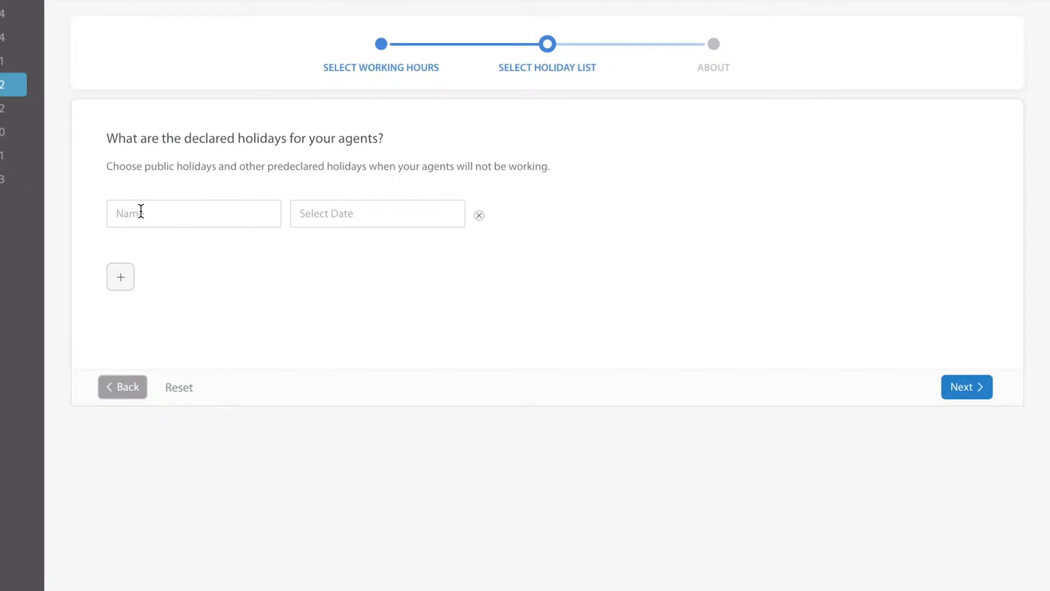
click(193, 213)
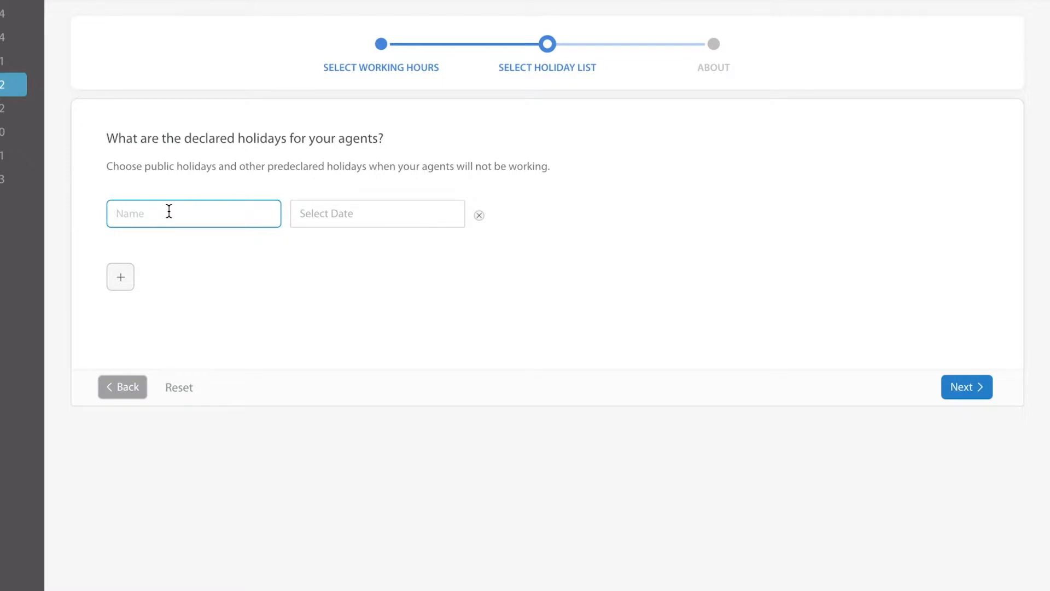
text(Thank)
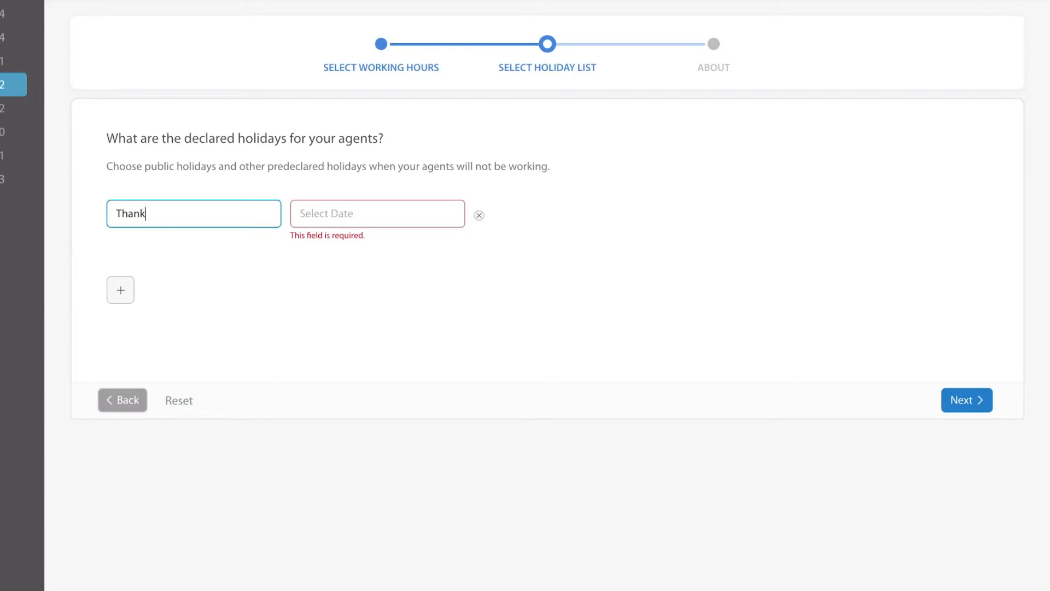
text(sgivi)
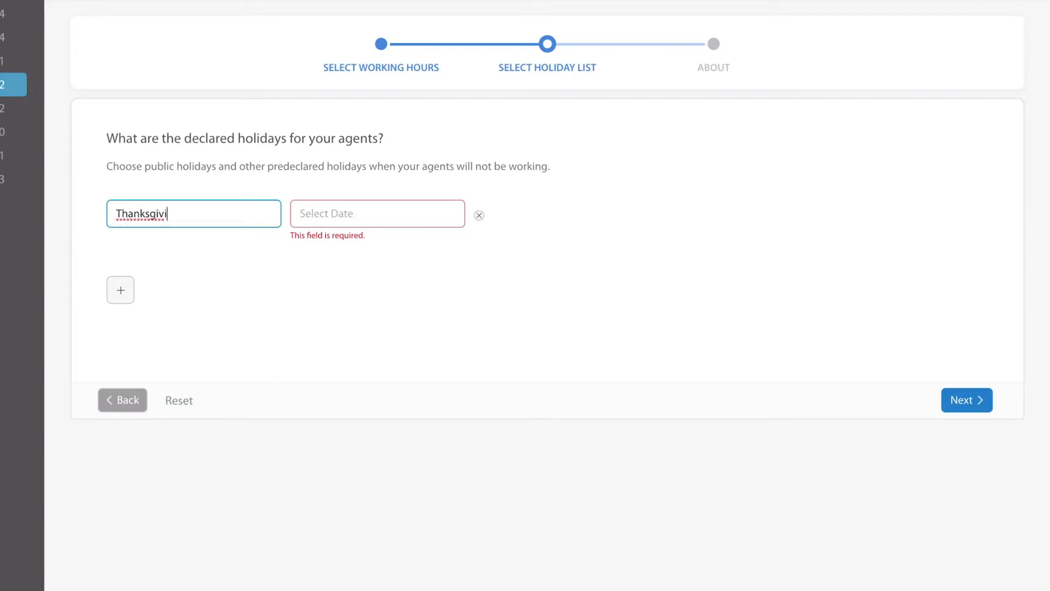
click(377, 213)
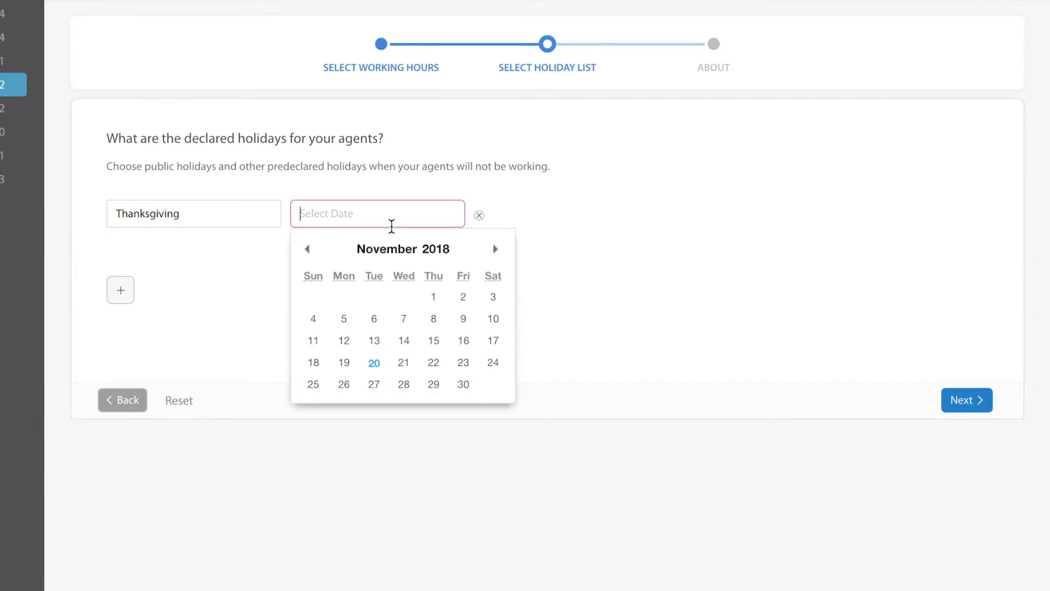
click(433, 362)
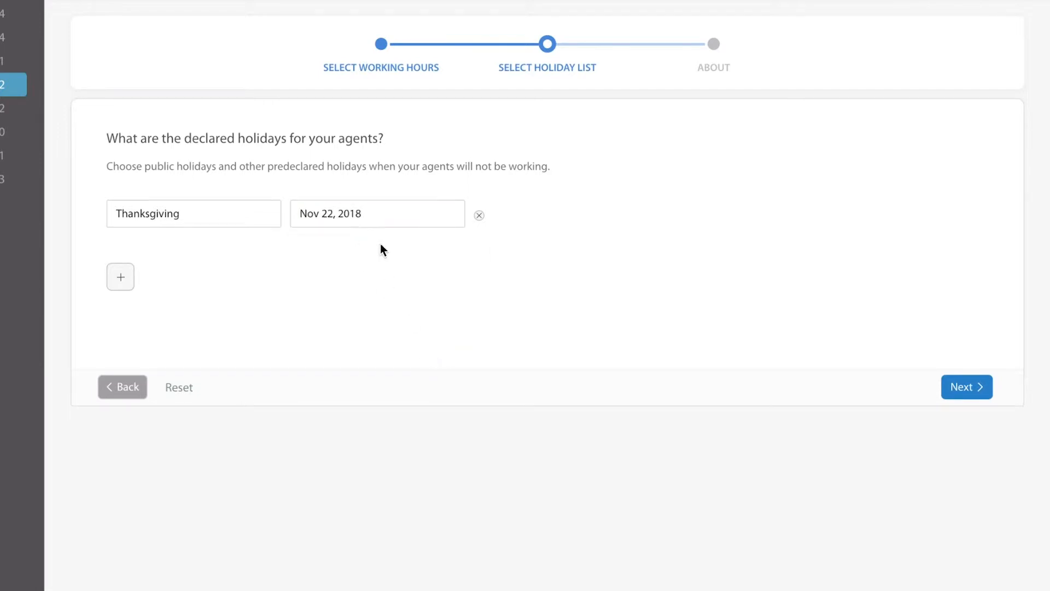
- Keep Thanksgiving as the only holiday and move past the holiday list step
click(120, 277)
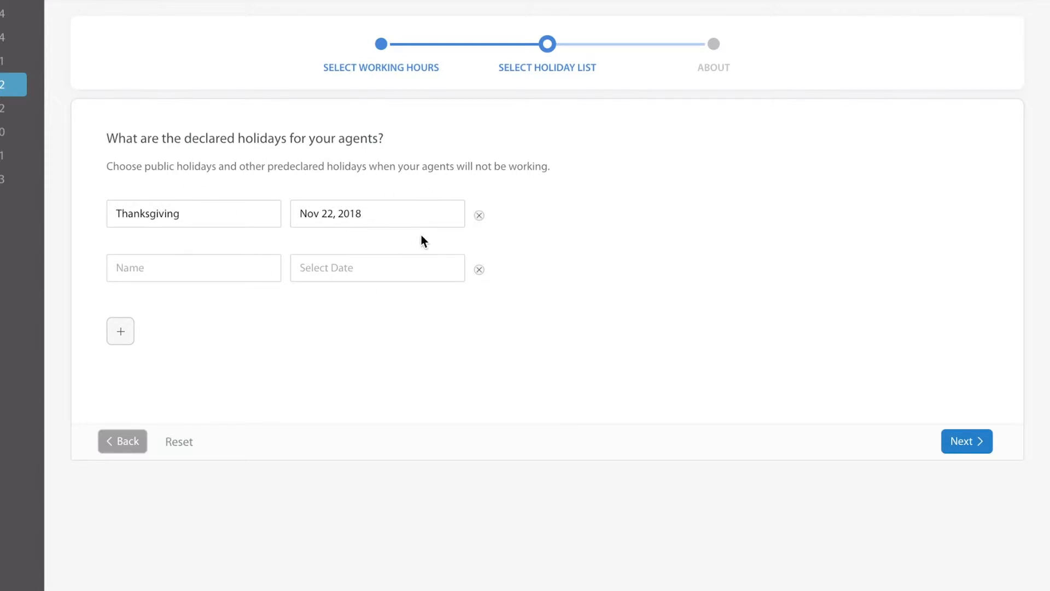
mouse_move(890, 399)
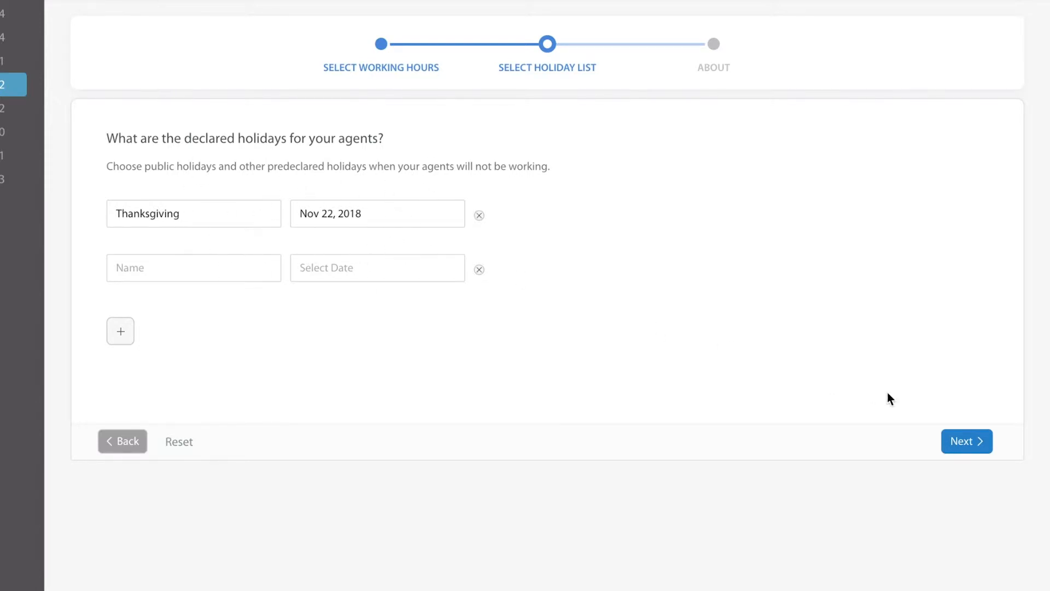
click(966, 441)
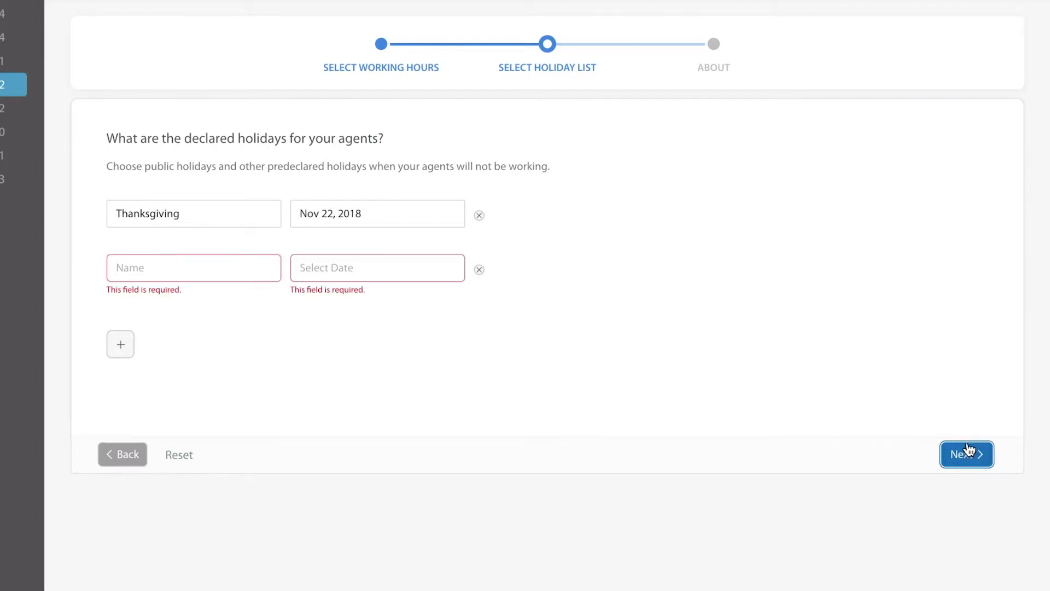
mouse_move(608, 257)
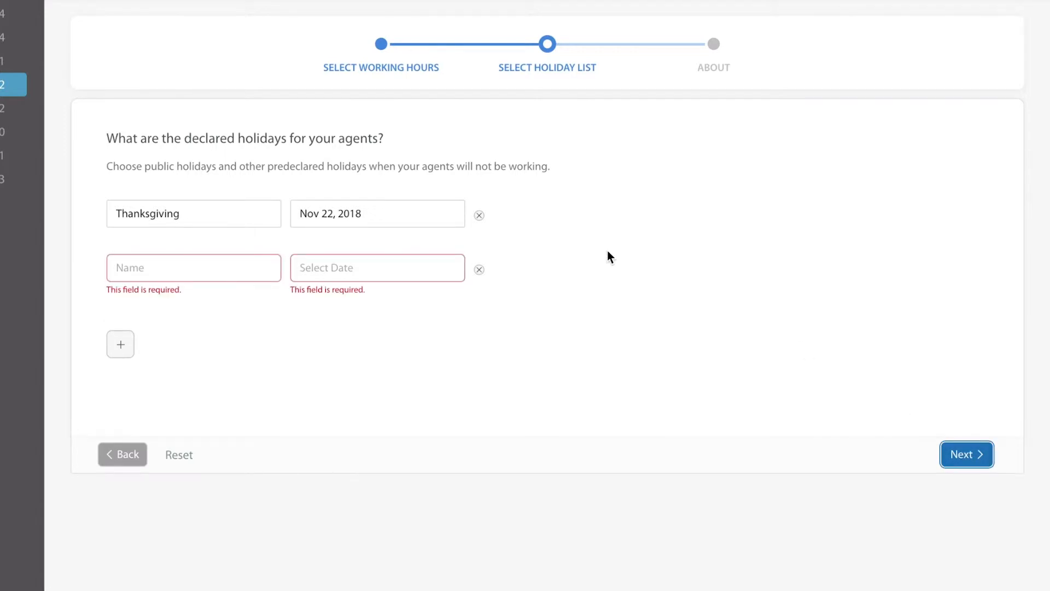
click(478, 269)
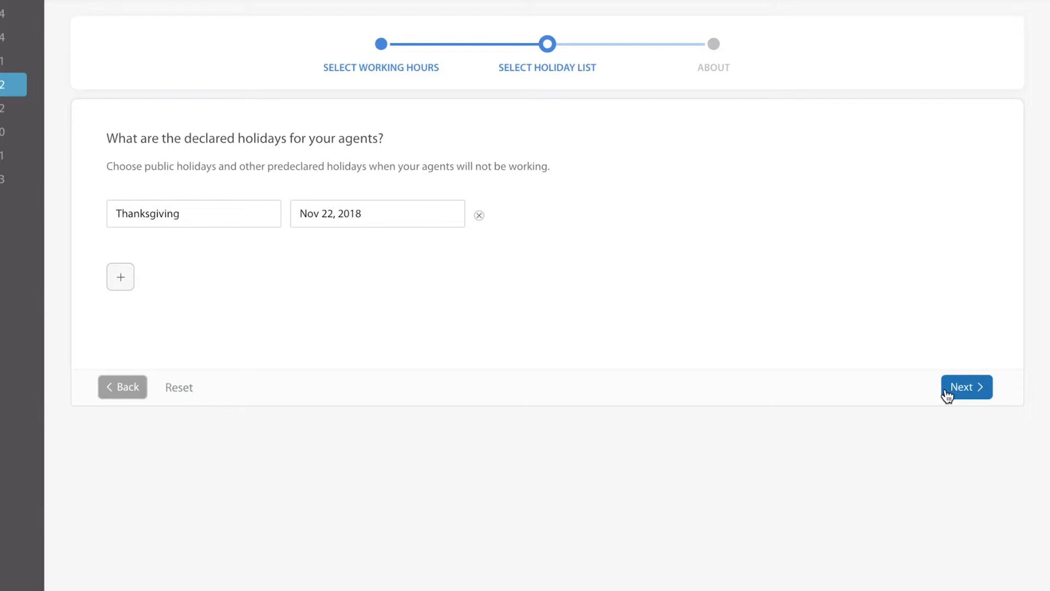
- On the About step, browse the Time Zone options and keep GMT -08:00 Pacific Time
click(965, 387)
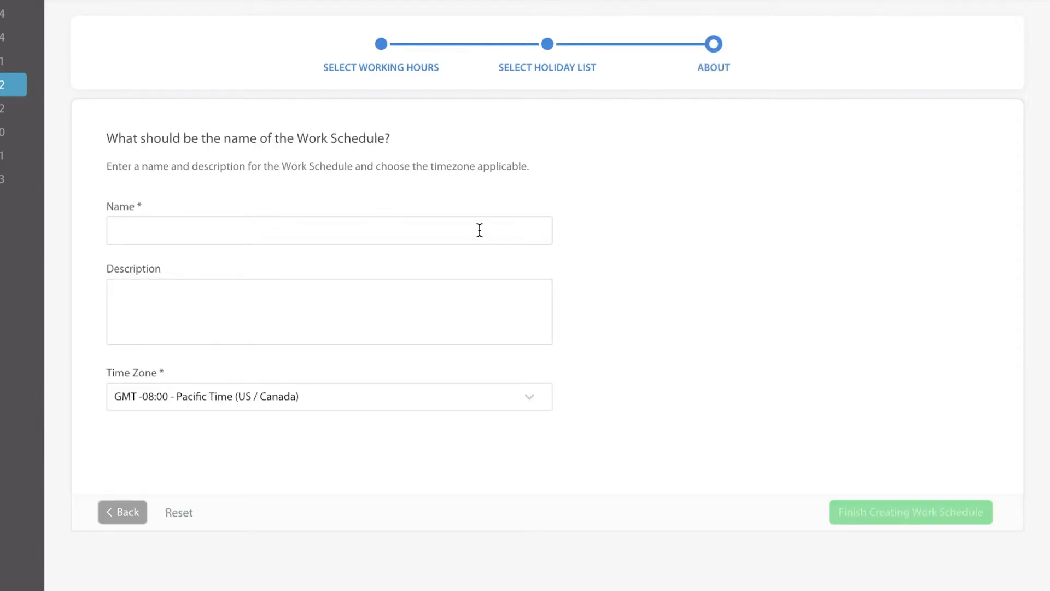
click(328, 396)
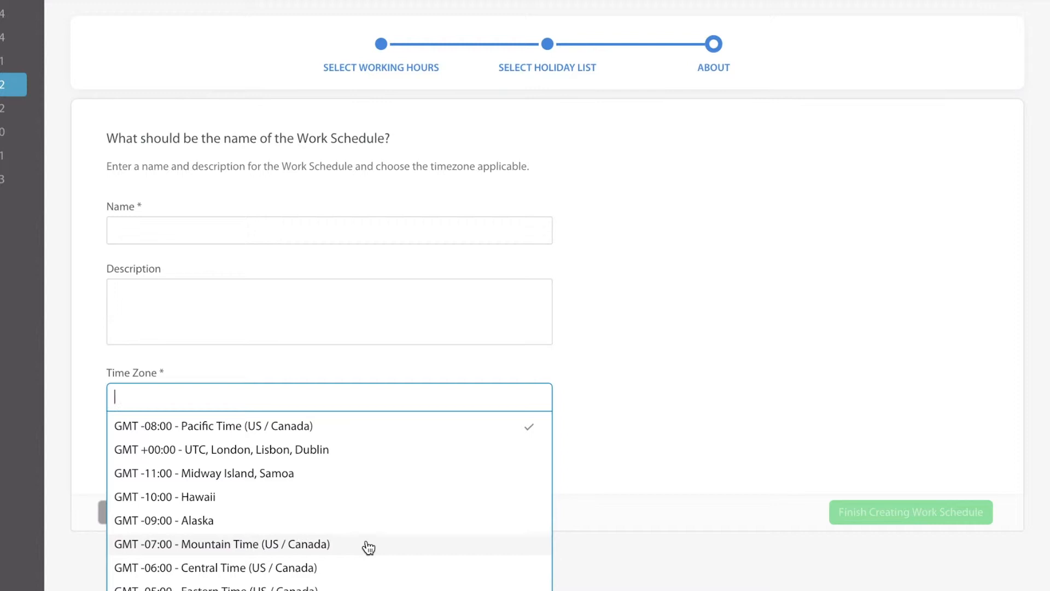
scroll(down, 3)
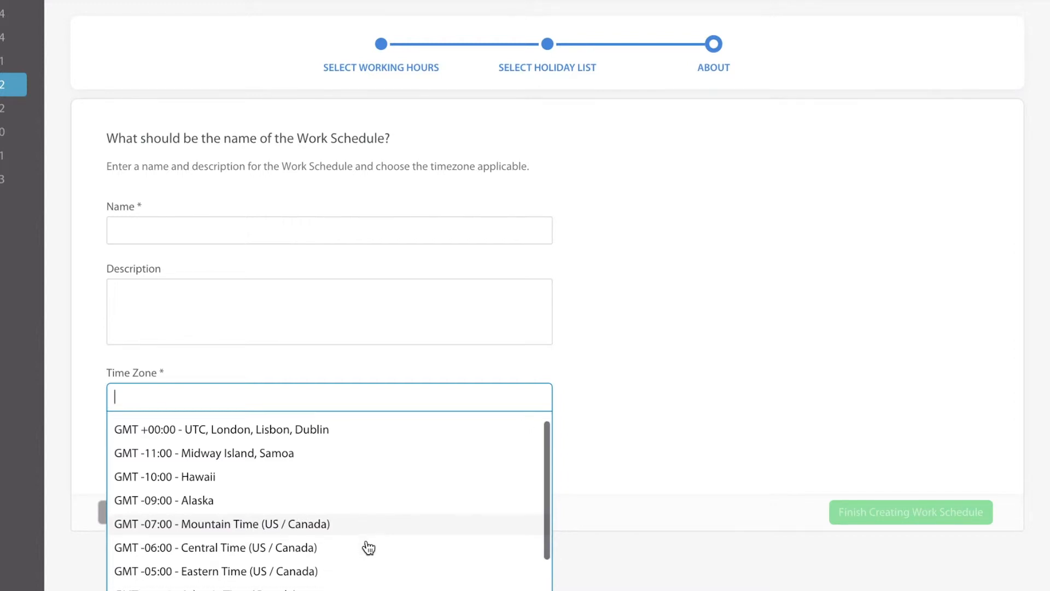
scroll(down, 3)
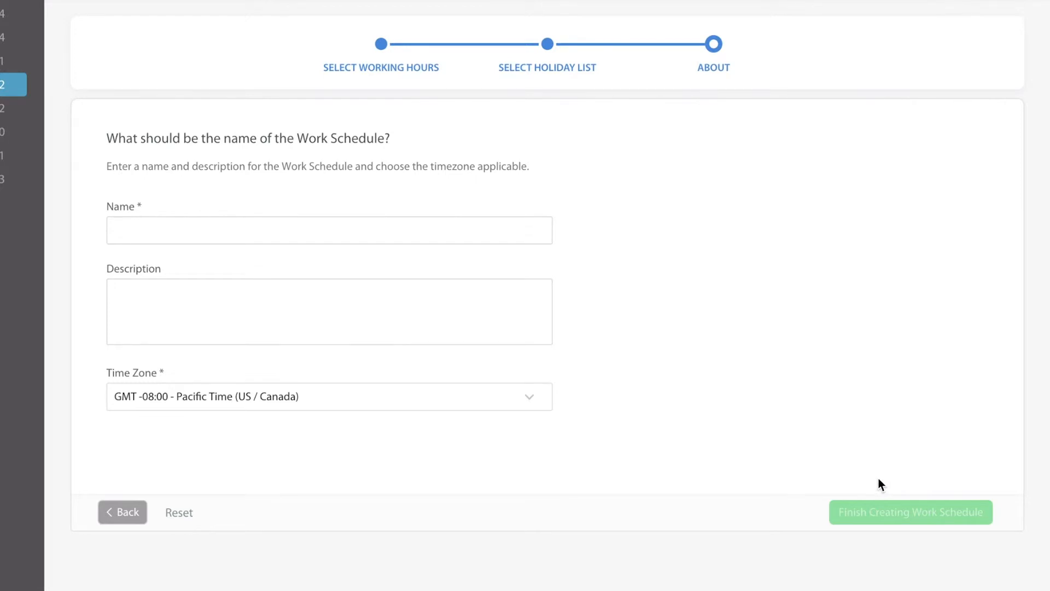
click(909, 512)
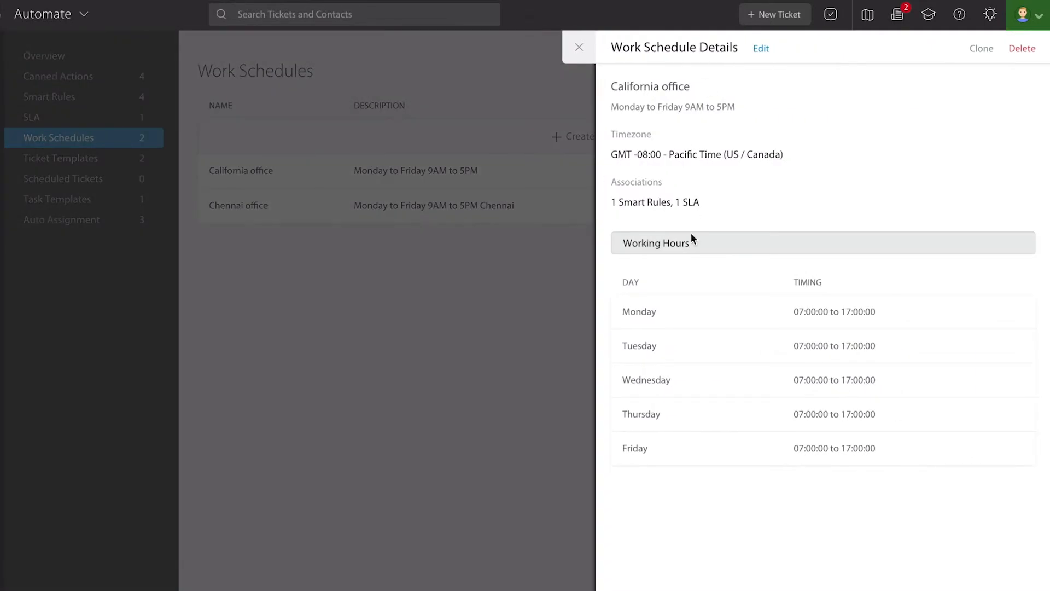
mouse_move(657, 103)
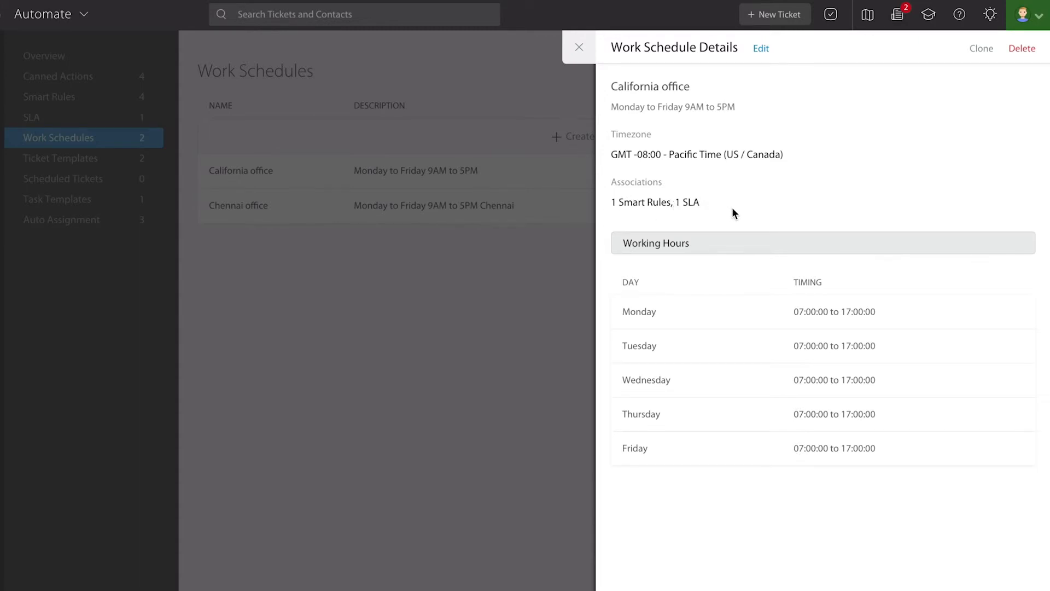
- Open the California office schedule's edit form, review its hours, and close it unchanged
click(760, 48)
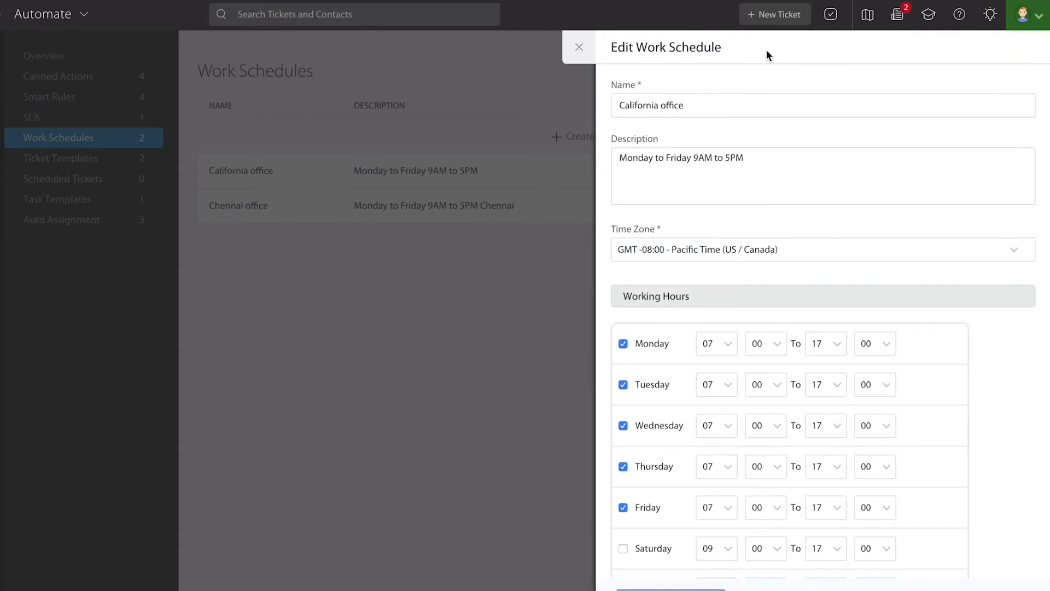
scroll(down, 3)
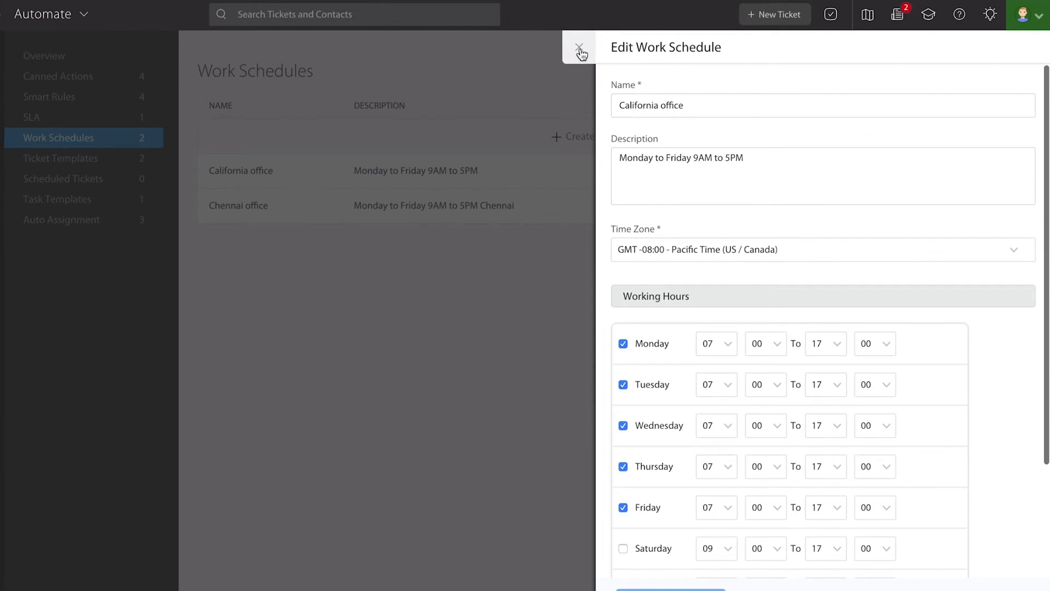
click(579, 51)
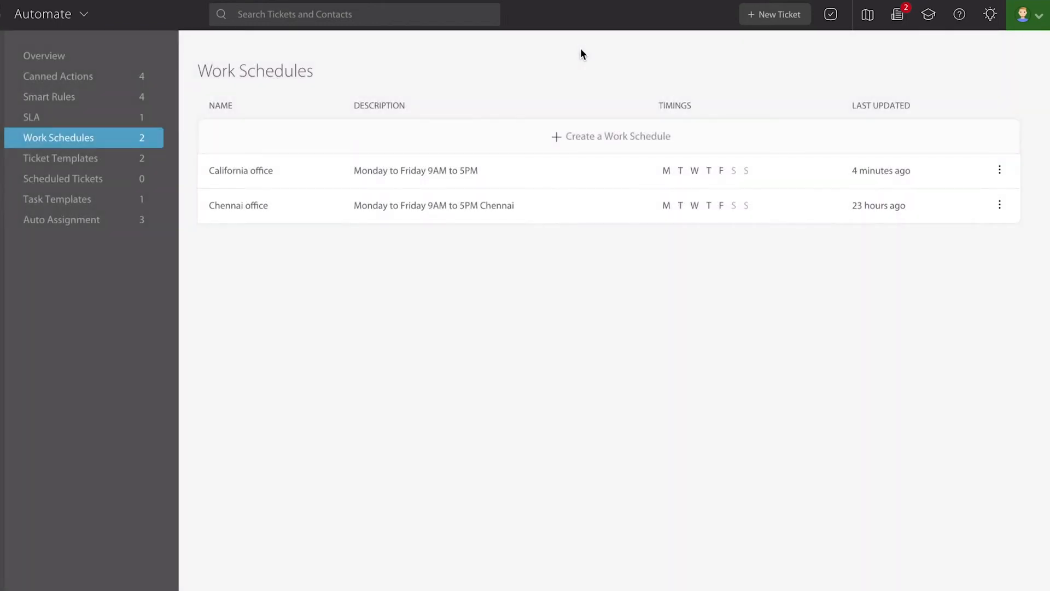
mouse_move(530, 133)
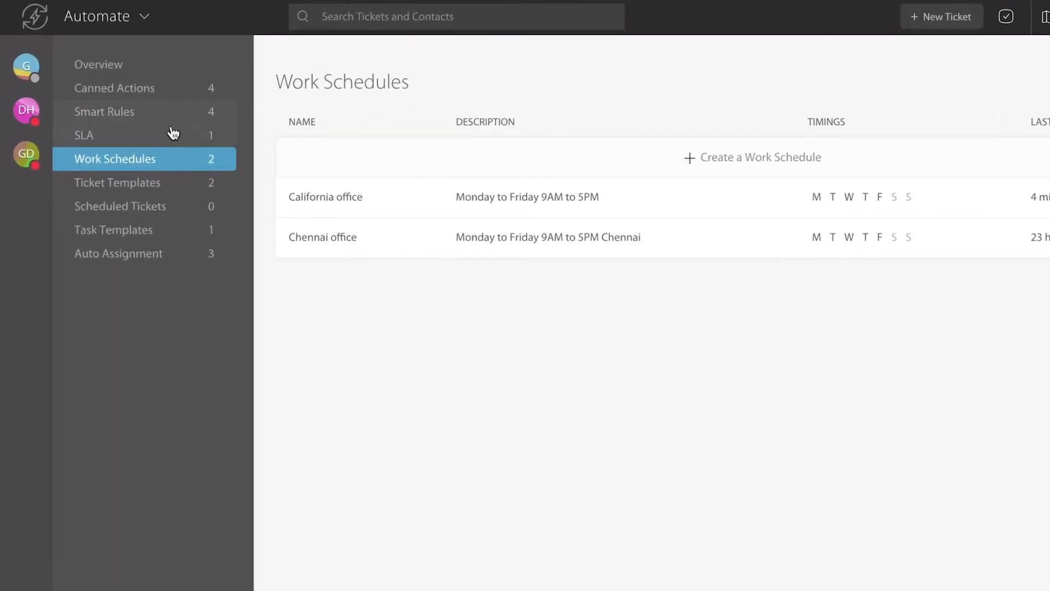
- Confirm the Time to reply SLA's work schedule is California office, then close its details
click(83, 135)
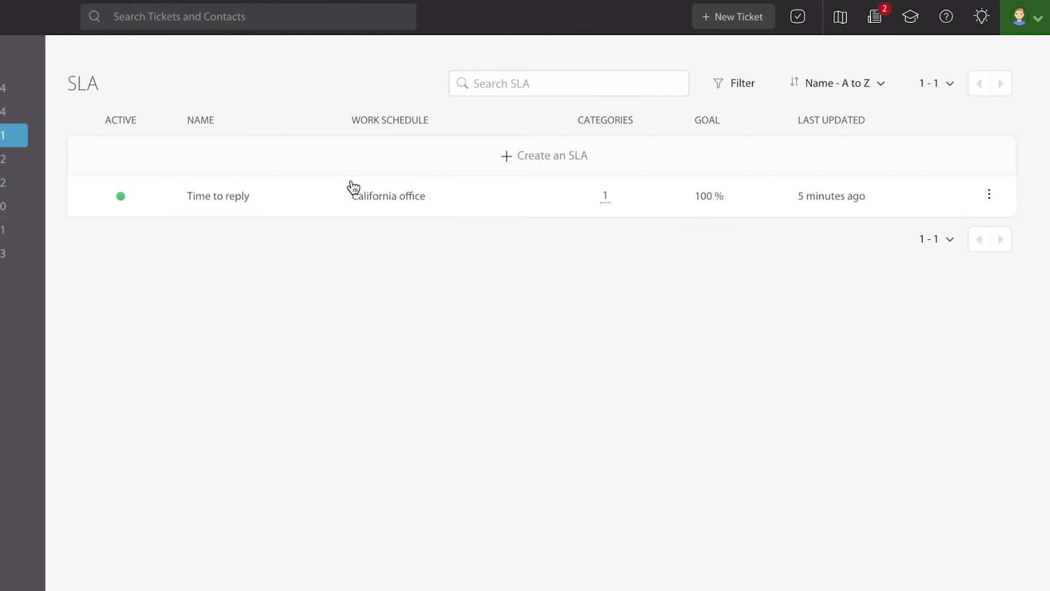
mouse_move(450, 201)
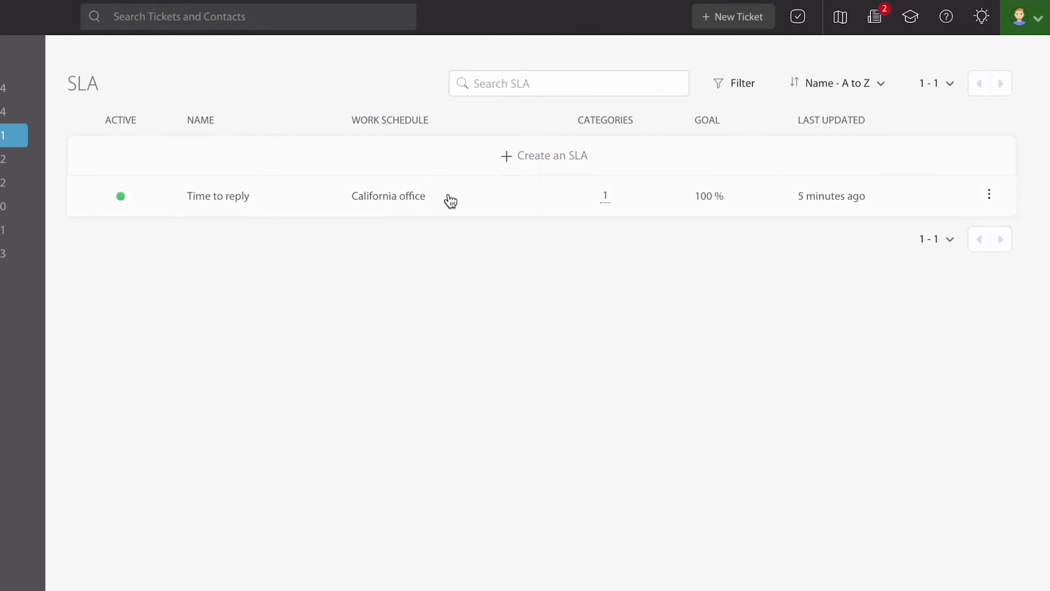
click(218, 196)
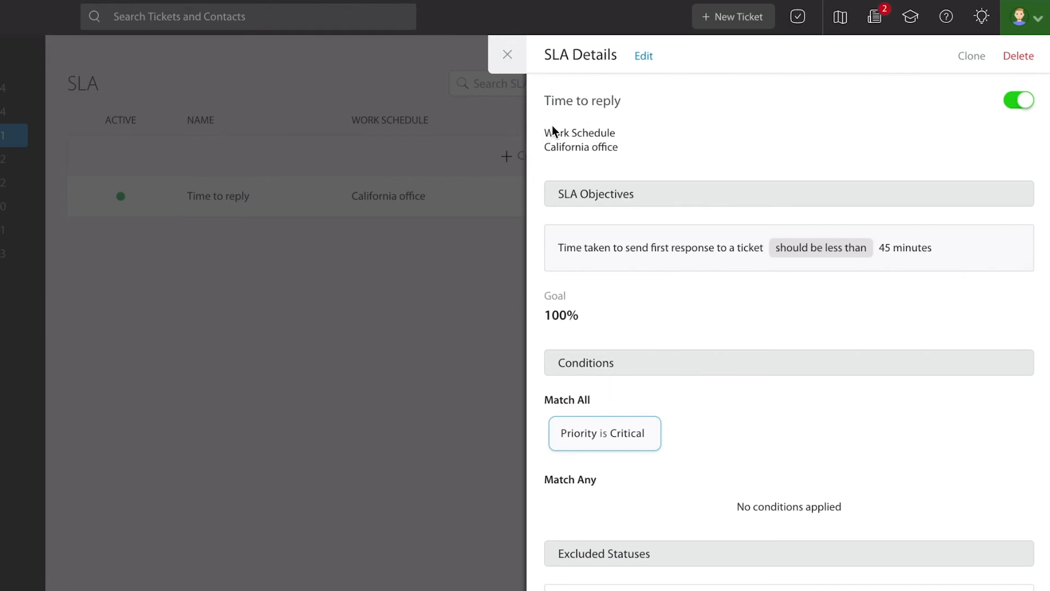
mouse_move(559, 154)
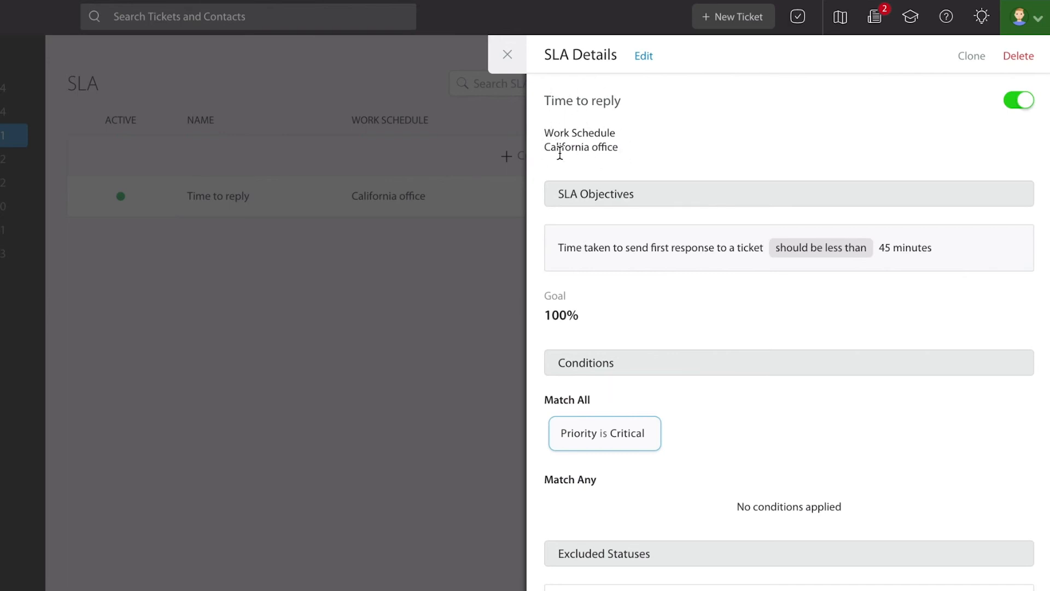
mouse_move(609, 177)
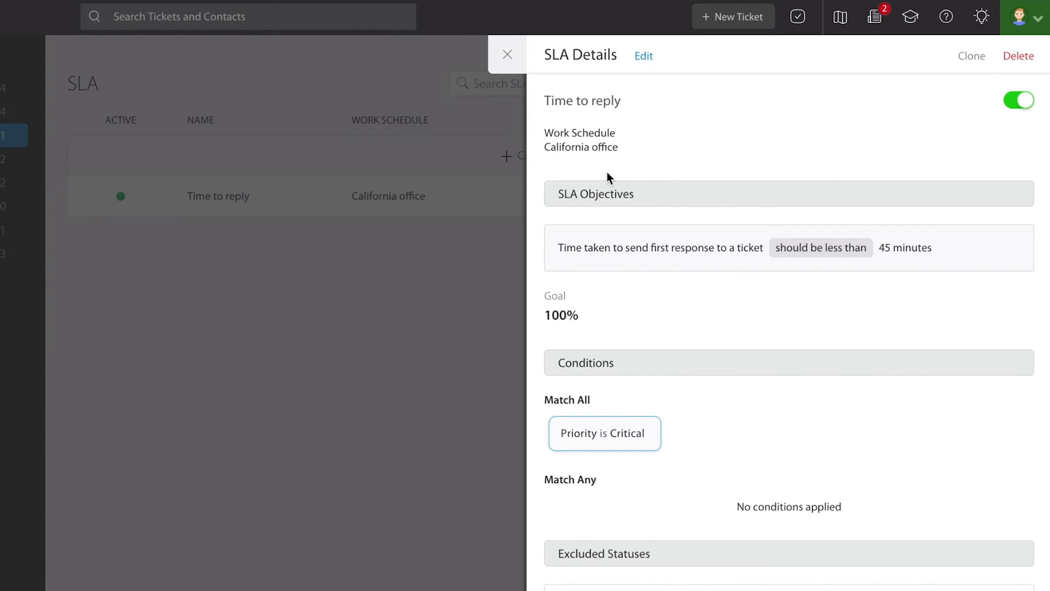
mouse_move(614, 144)
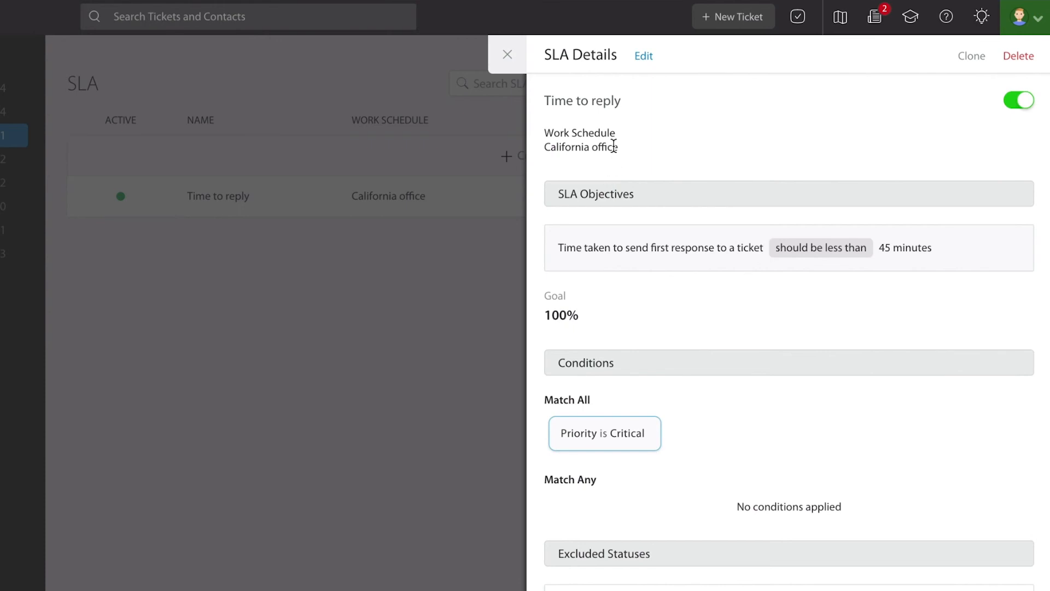
scroll(down, 3)
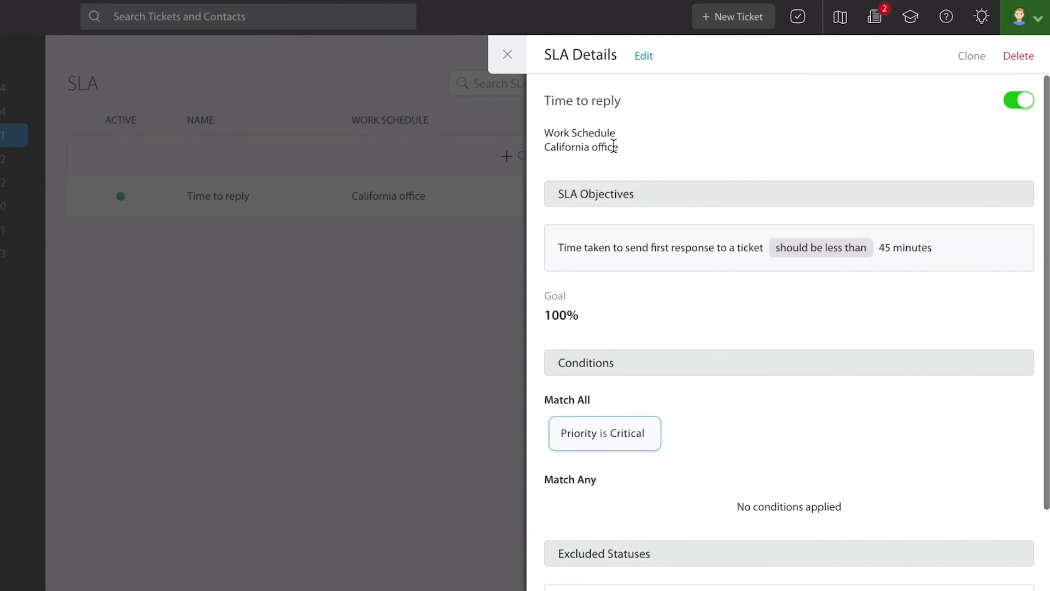
mouse_move(552, 72)
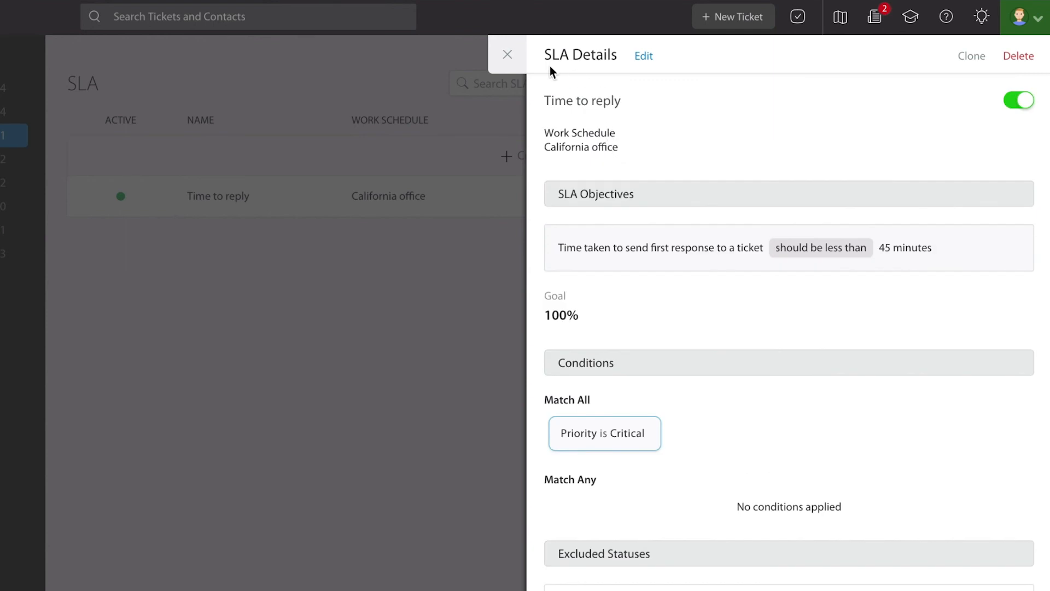
mouse_move(546, 163)
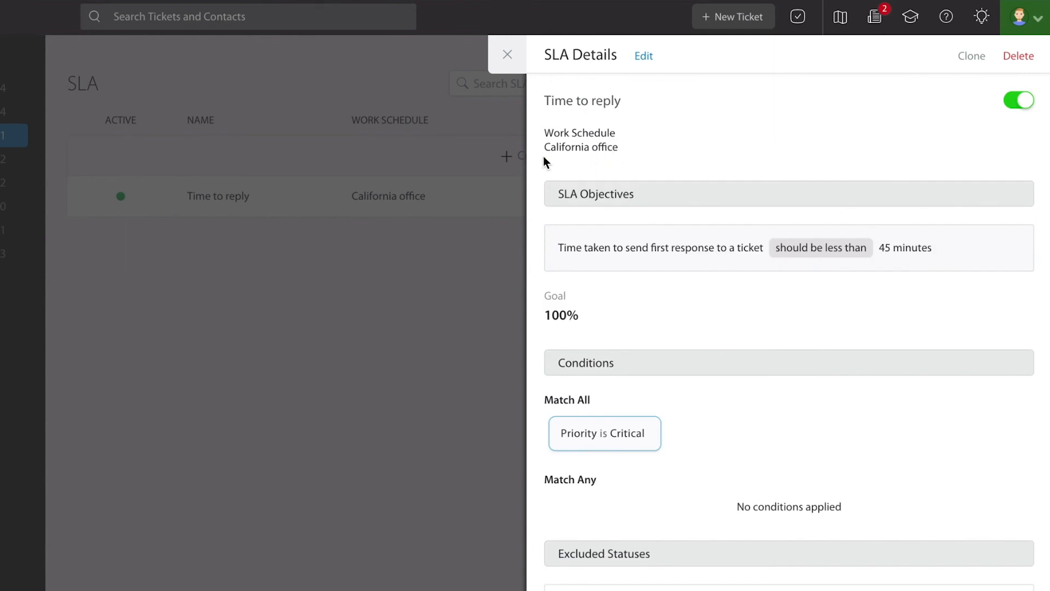
mouse_move(586, 154)
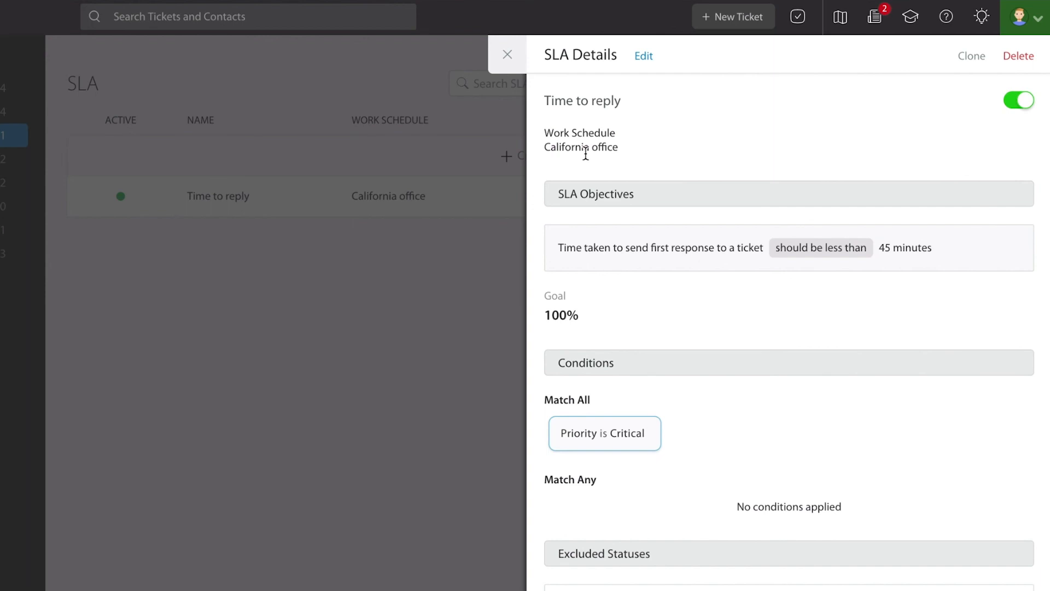
mouse_move(541, 81)
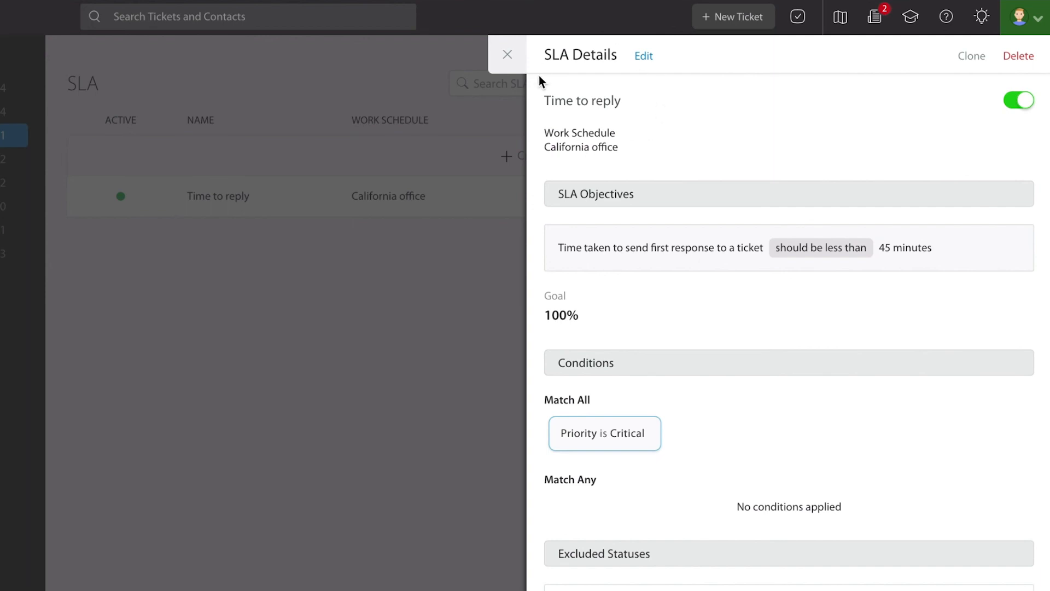
click(507, 54)
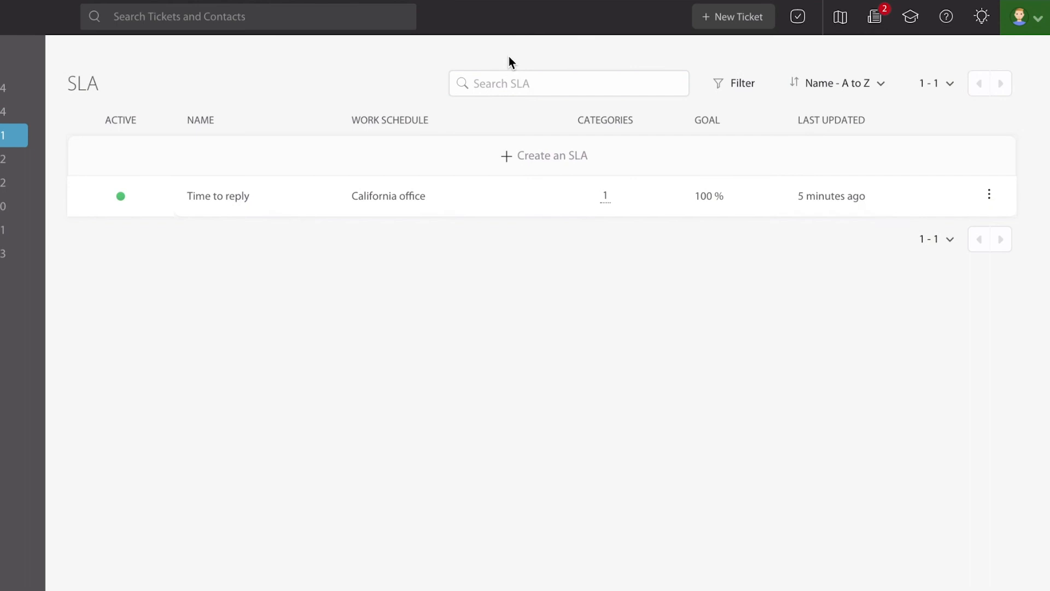